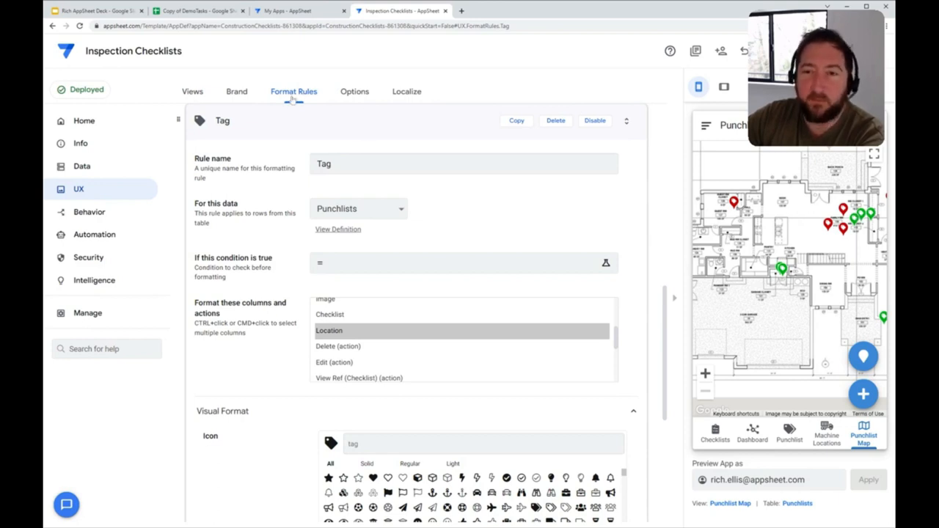
mouse_move(320, 141)
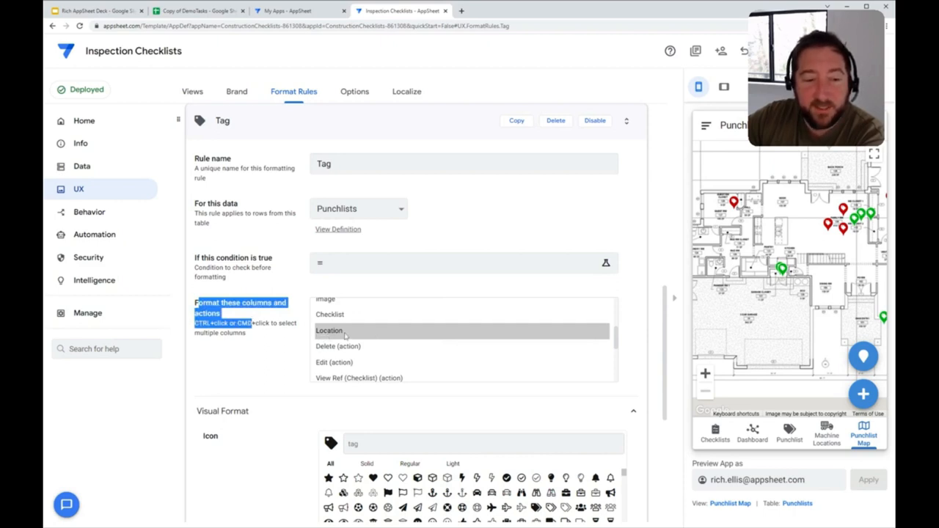
mouse_move(373, 338)
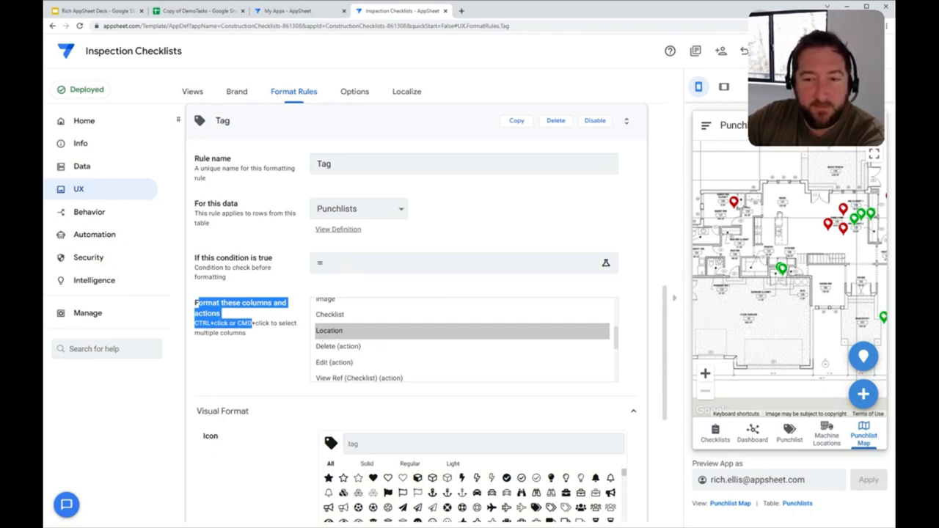
mouse_move(822, 238)
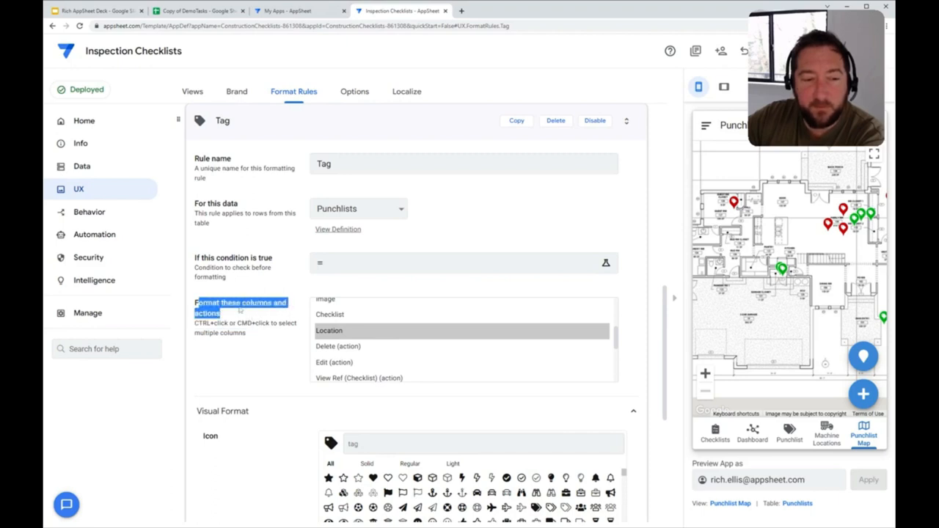
scroll(down, 3)
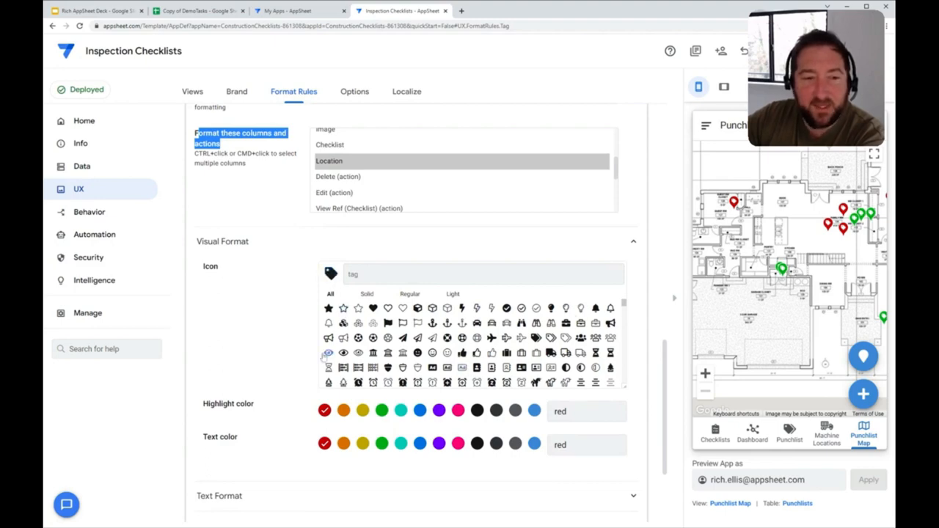
scroll(up, 3)
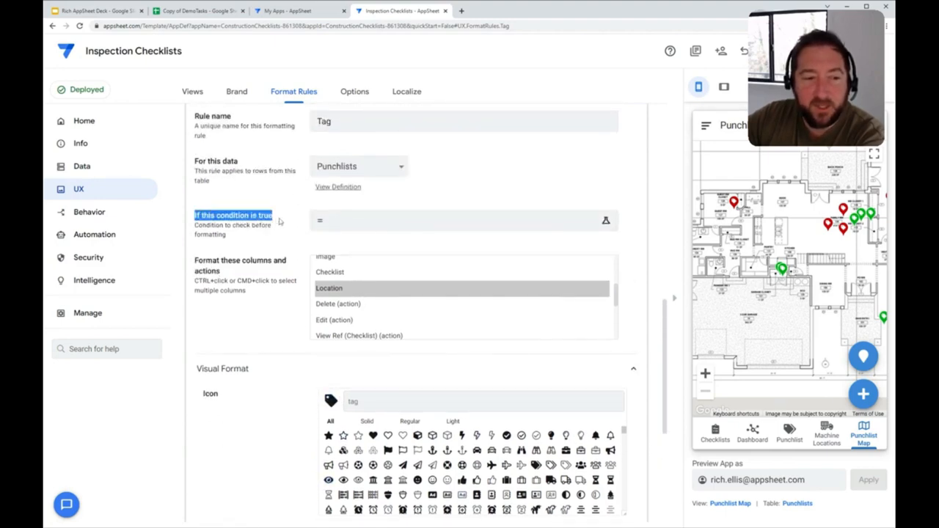
scroll(down, 3)
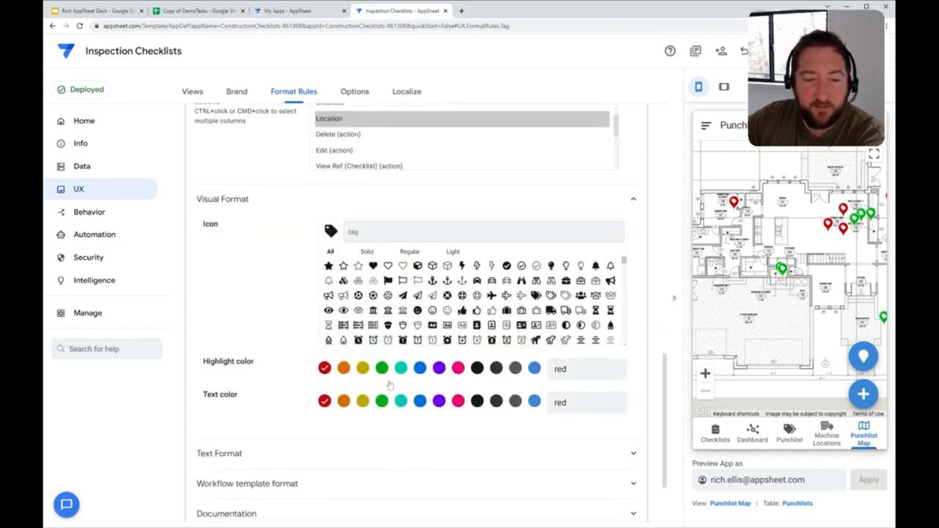
mouse_move(268, 352)
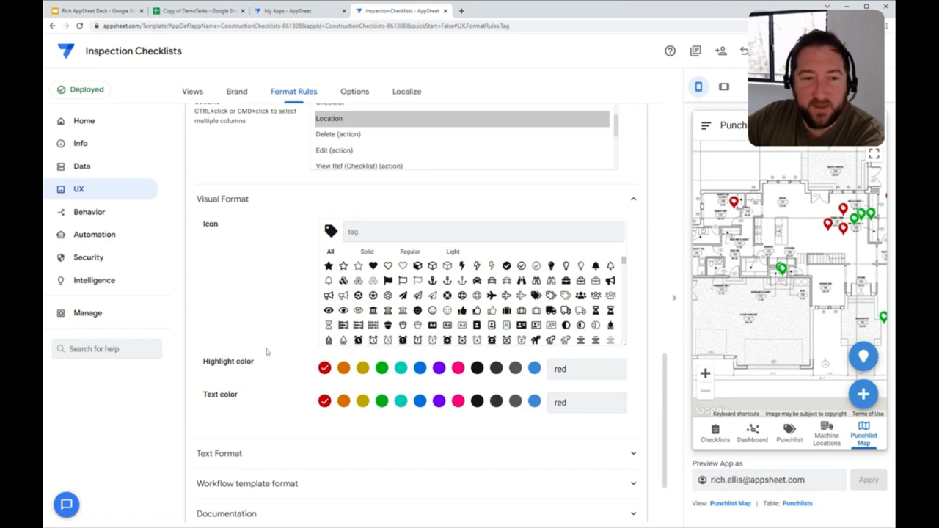
scroll(up, 3)
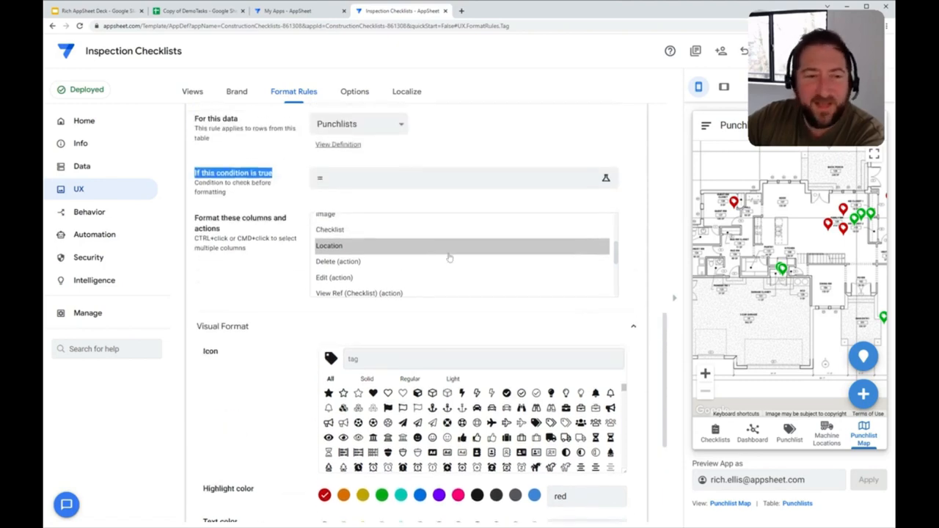